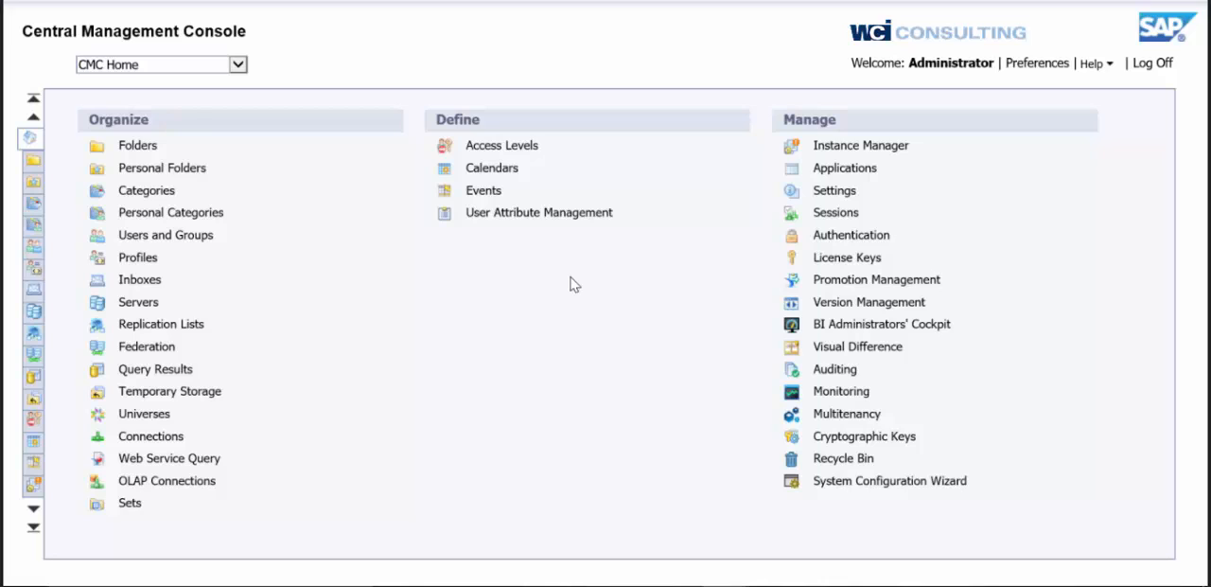
mouse_move(874, 466)
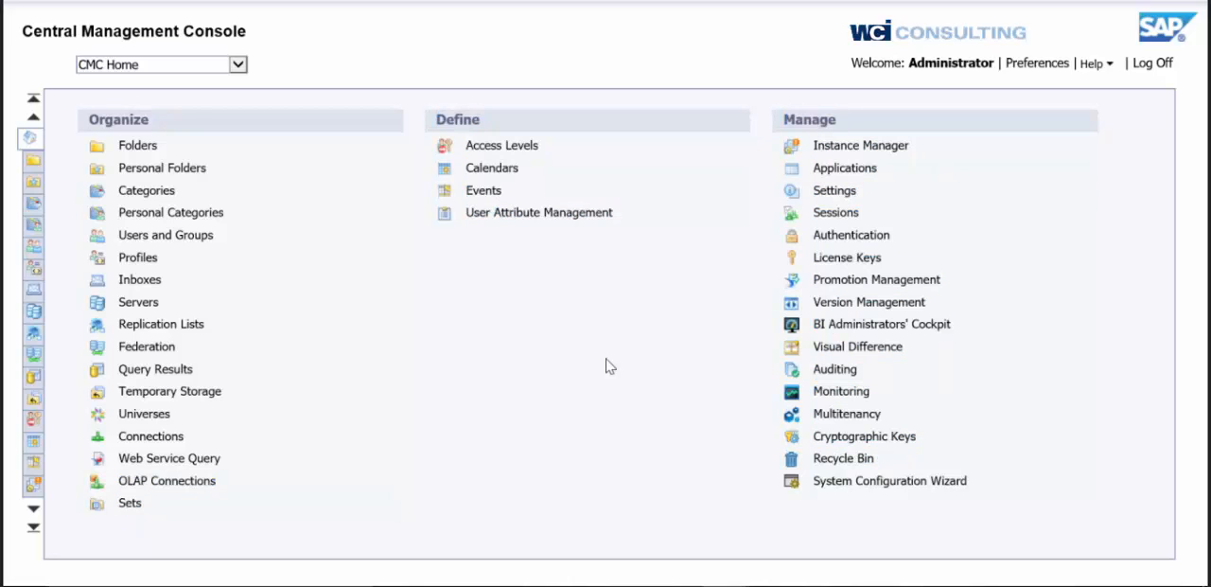
mouse_move(607, 358)
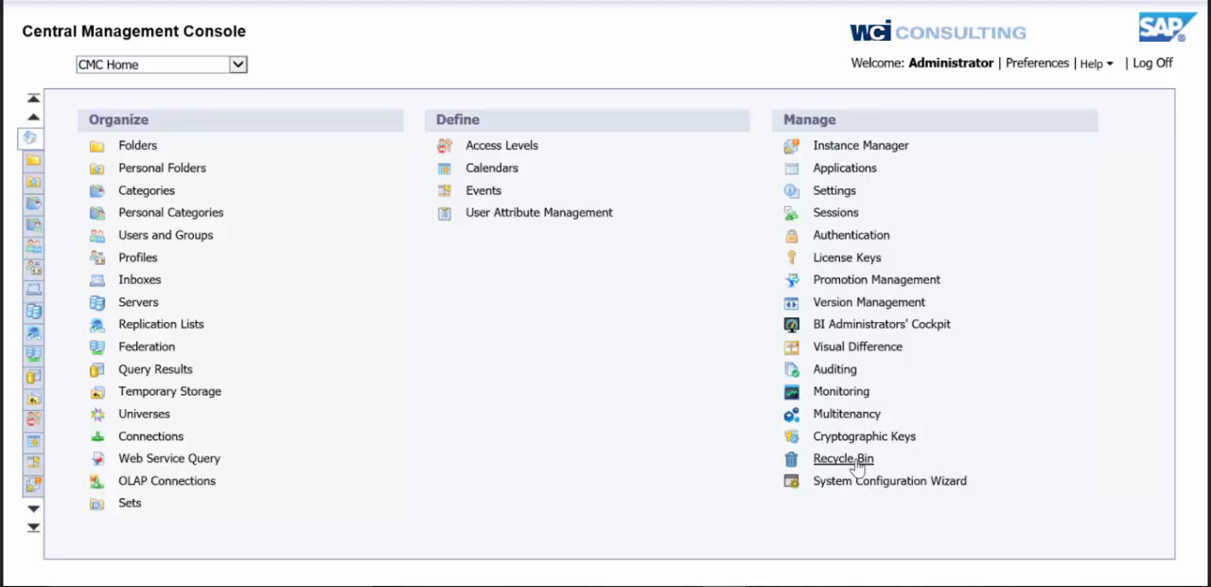
mouse_move(568, 284)
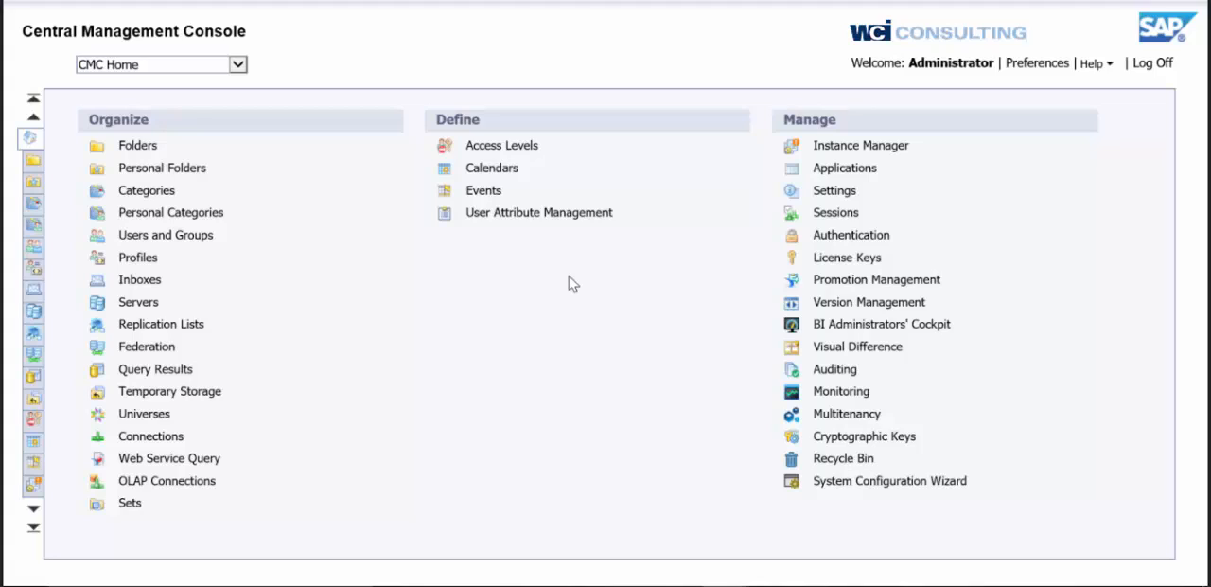
mouse_move(560, 284)
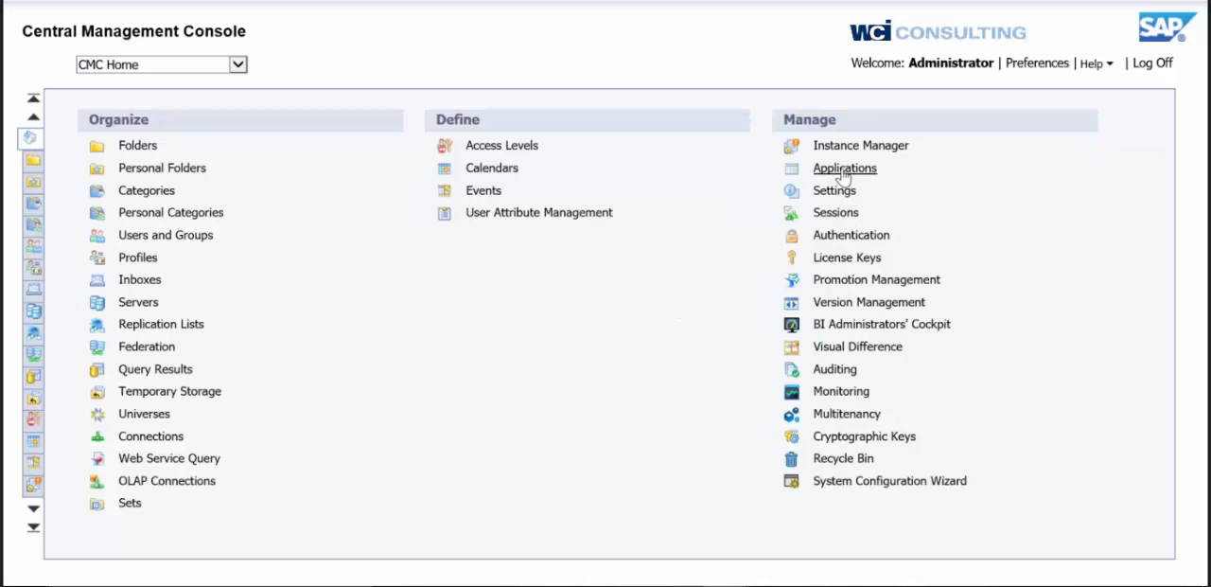
- Locate the Recycle Bin Application under Manage > Applications and bring up its context options
left_click(844, 167)
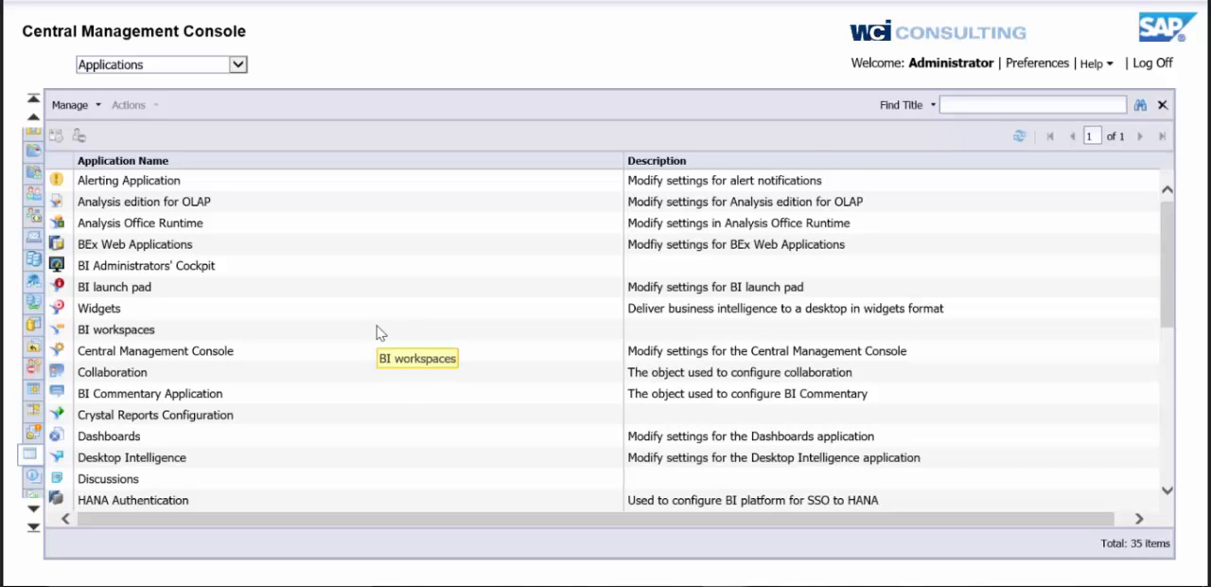
scroll("down", 3)
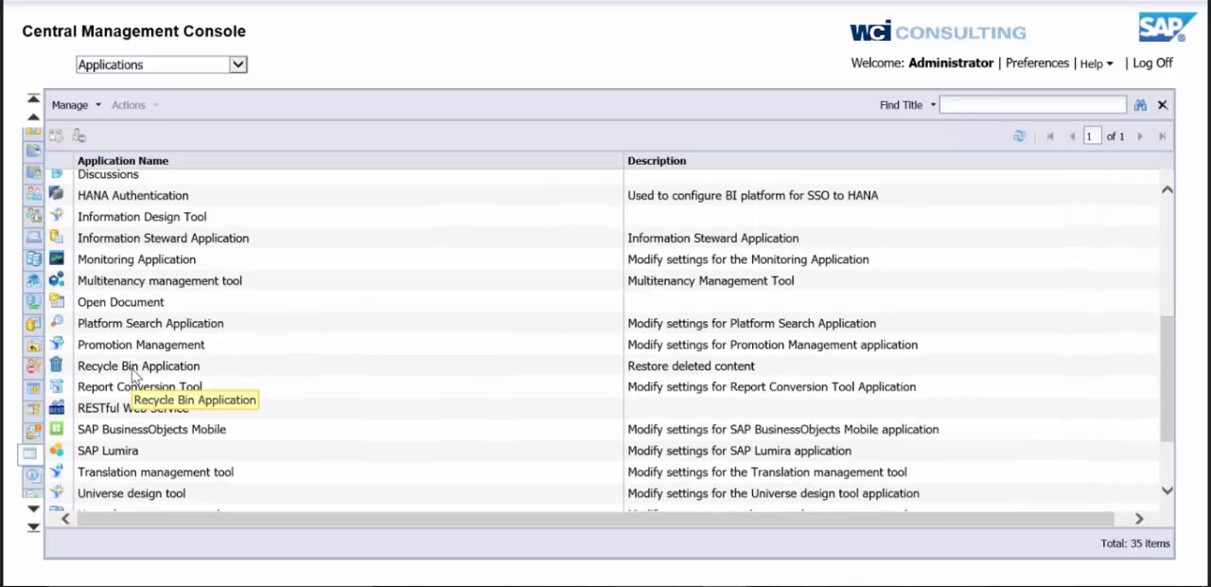
left_click(138, 365)
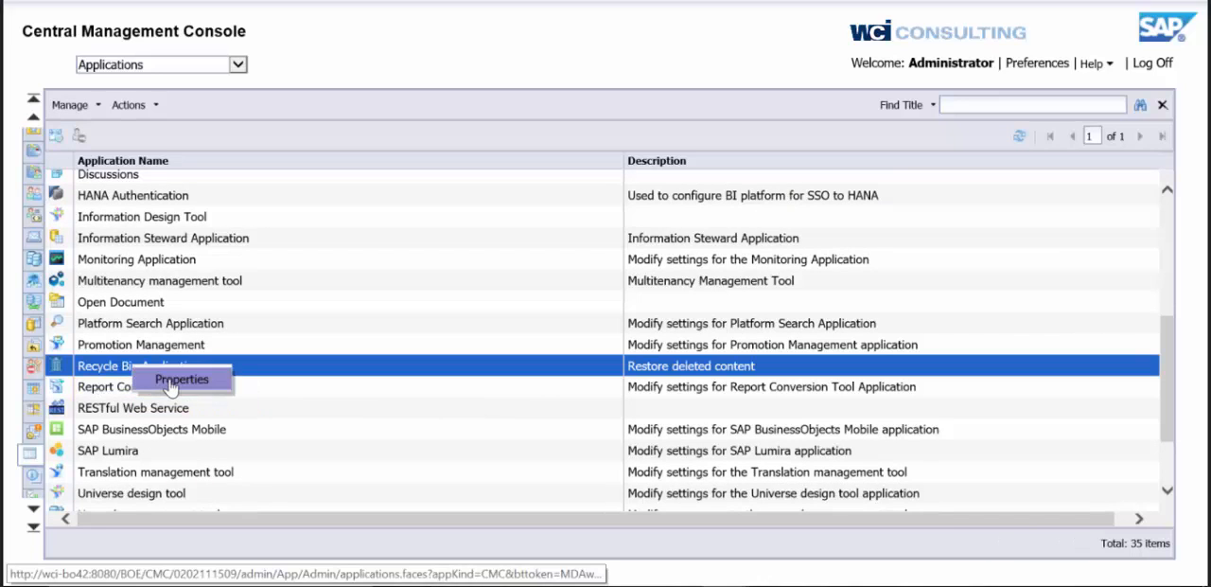
- In Recycle Bin Application properties keep the bin enabled, set removal to 30 days, and save
left_click(182, 379)
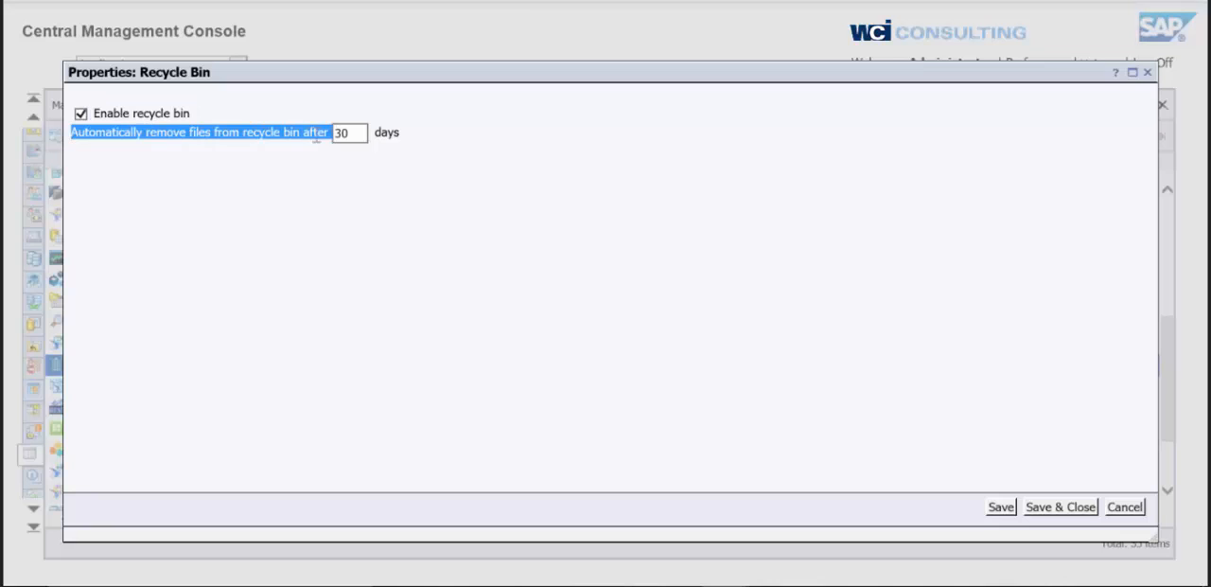
left_click(348, 133)
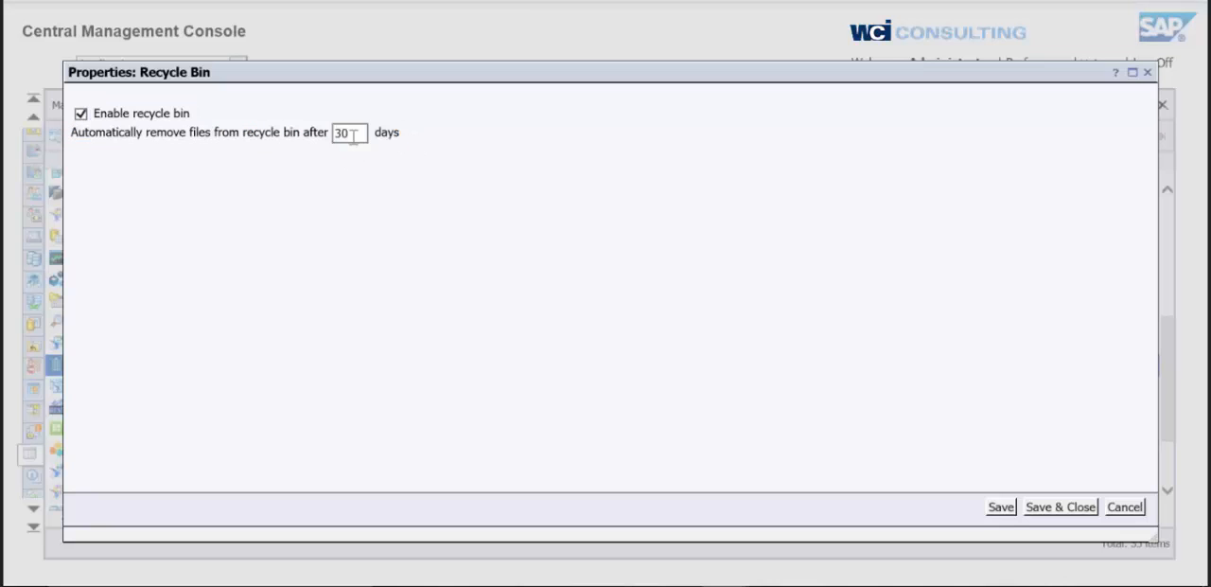
type("6")
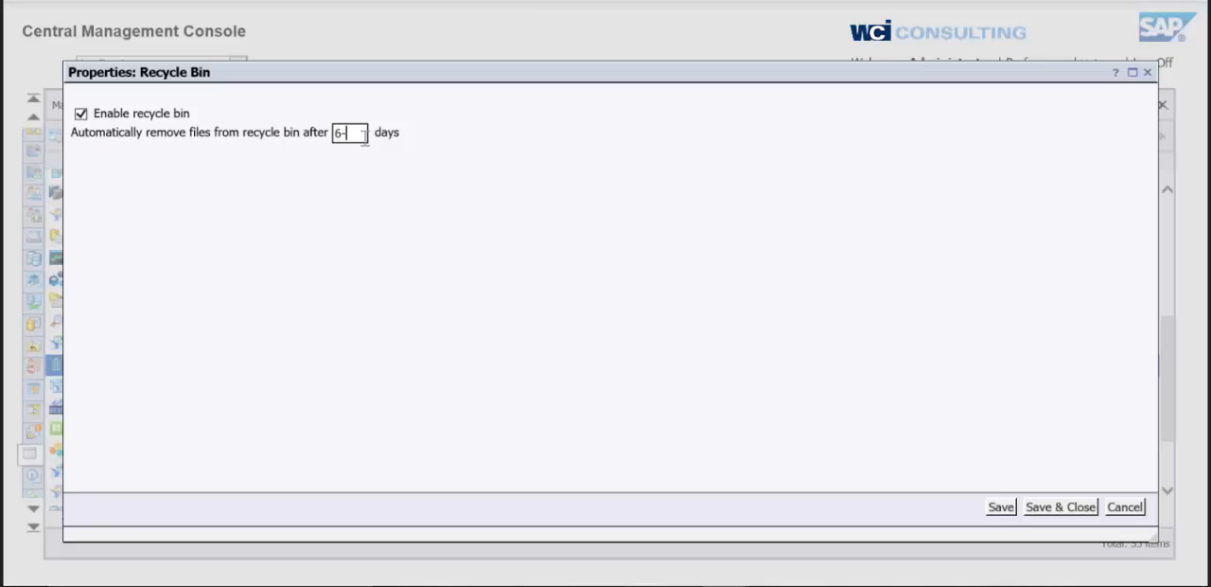
type("0")
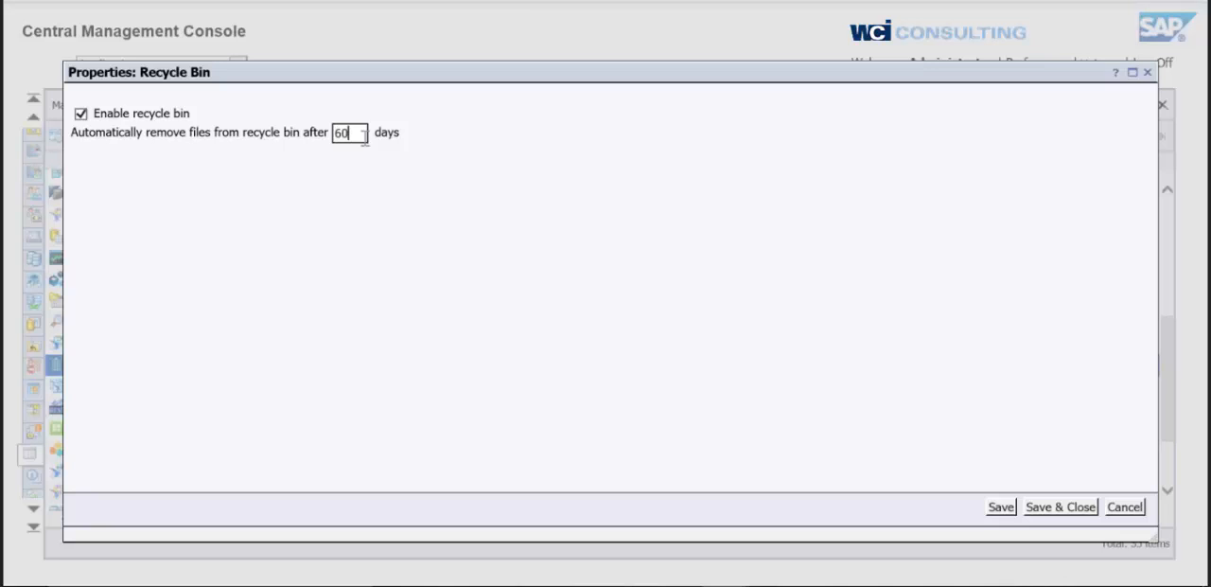
mouse_move(519, 220)
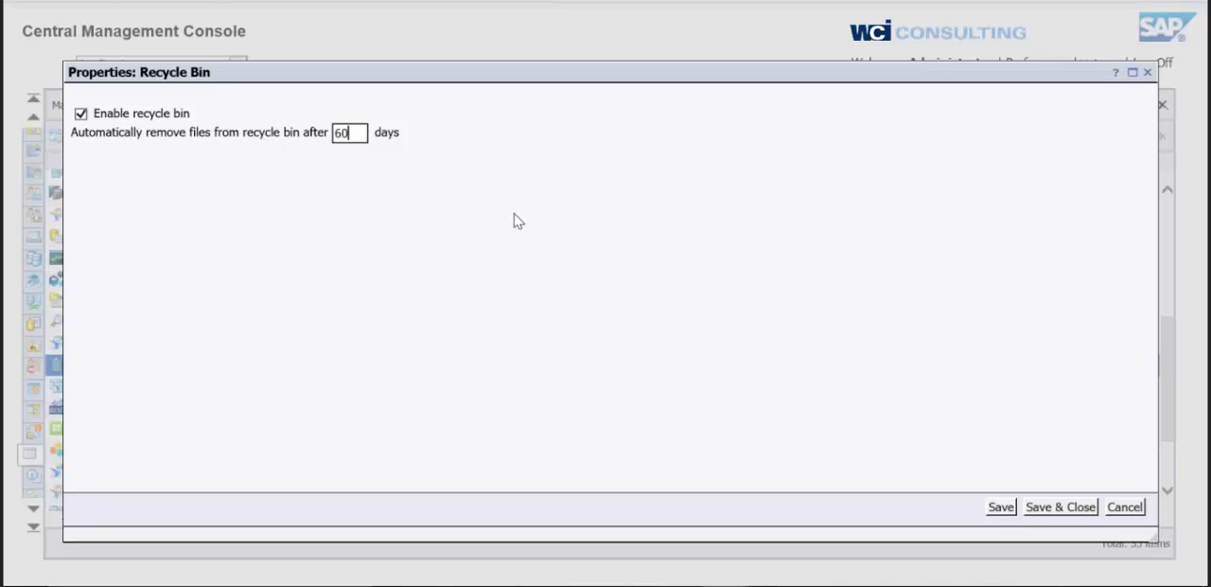
type("30")
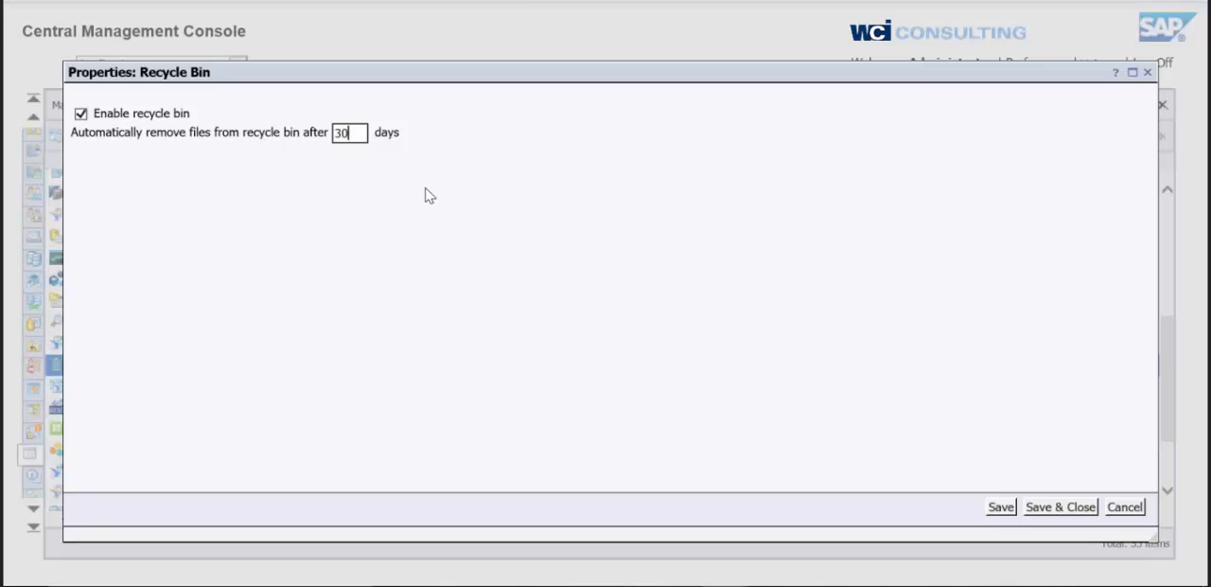
mouse_move(1084, 435)
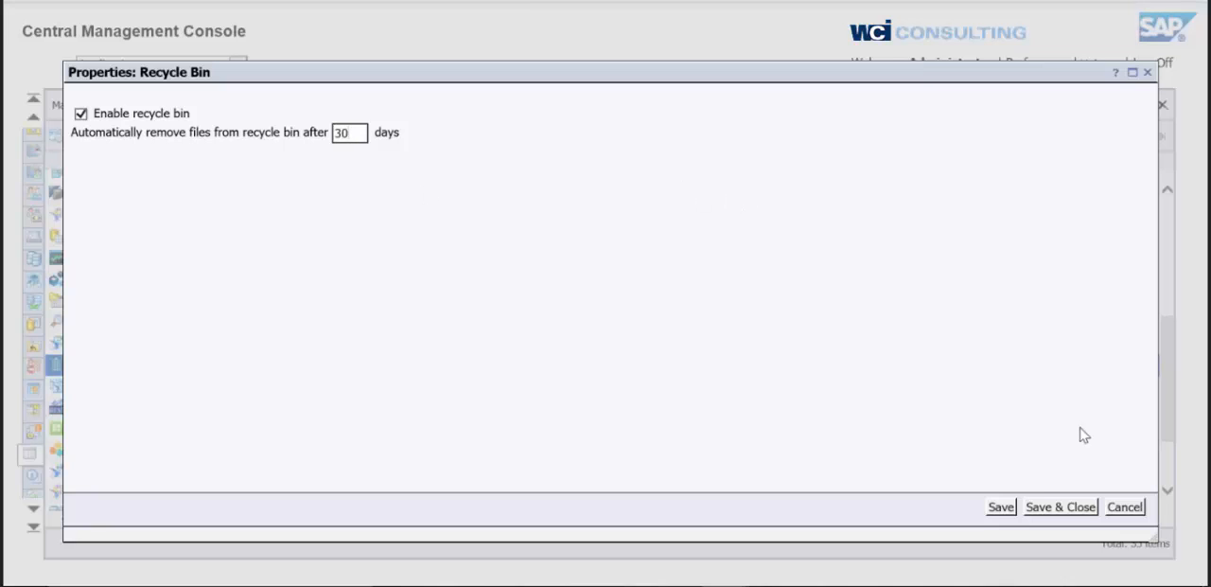
left_click(1124, 508)
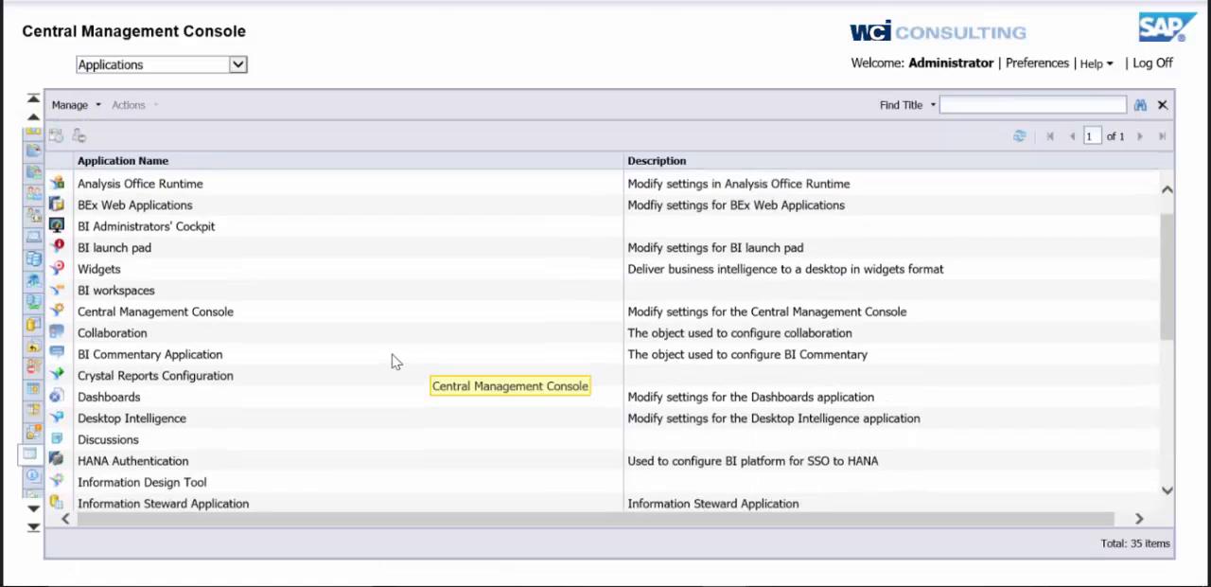
- Return to CMC Home and open the Recycle Bin listing of deleted documents
left_click(34, 144)
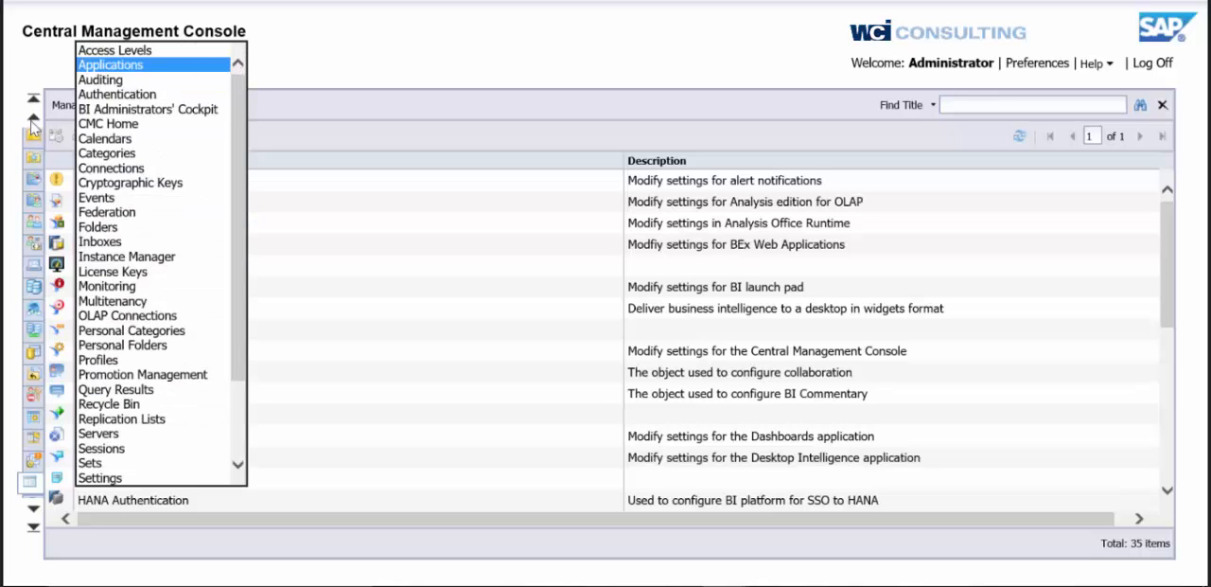
left_click(108, 123)
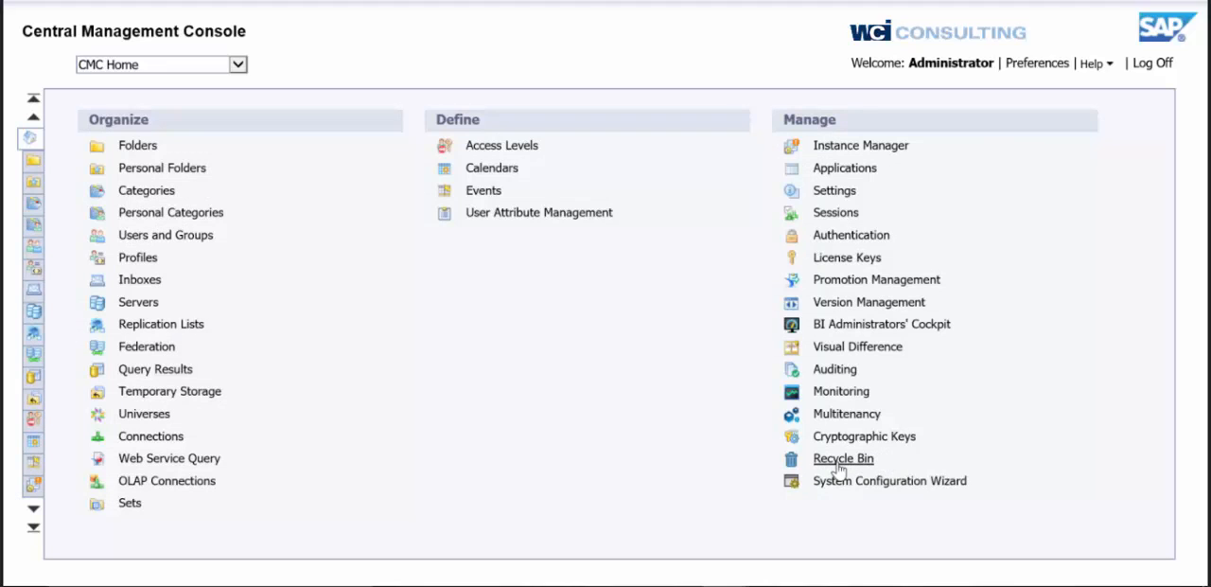
left_click(844, 458)
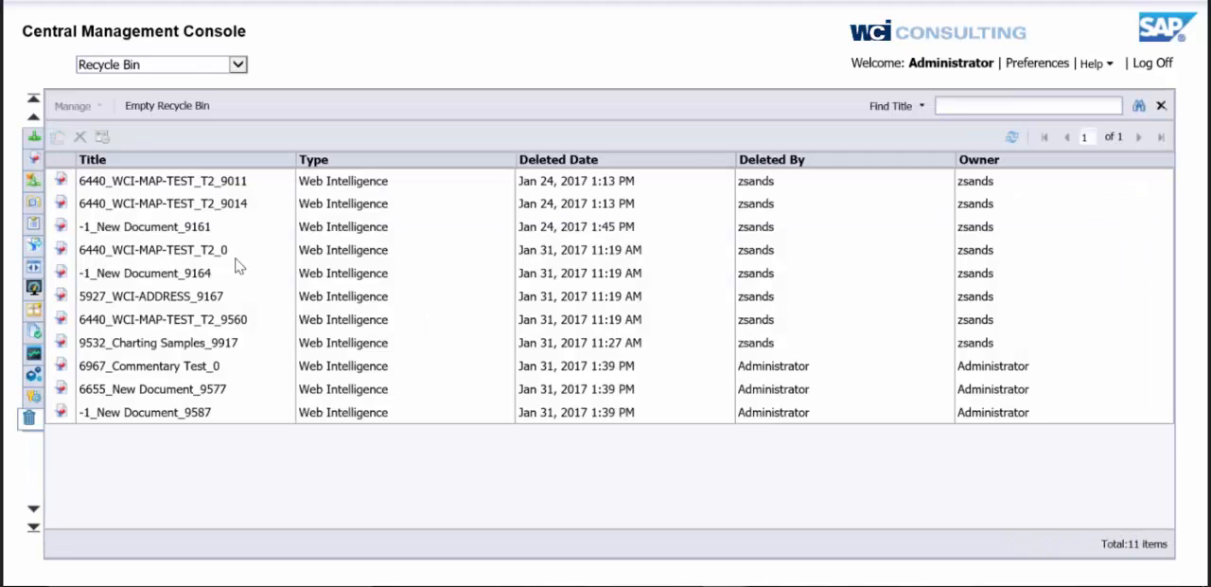
mouse_move(261, 427)
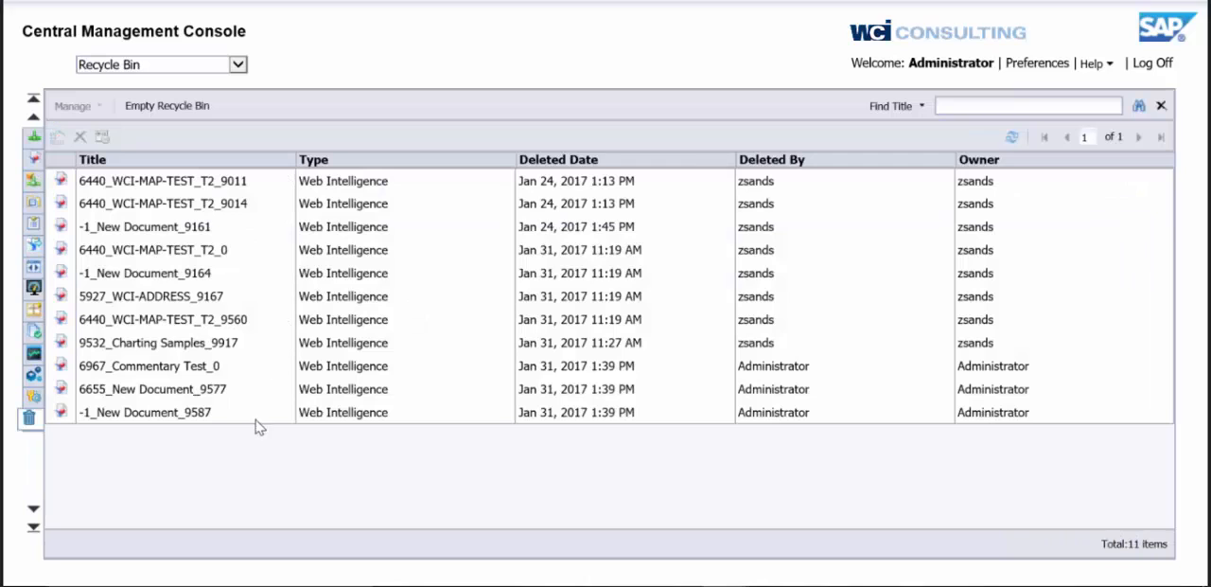
mouse_move(291, 291)
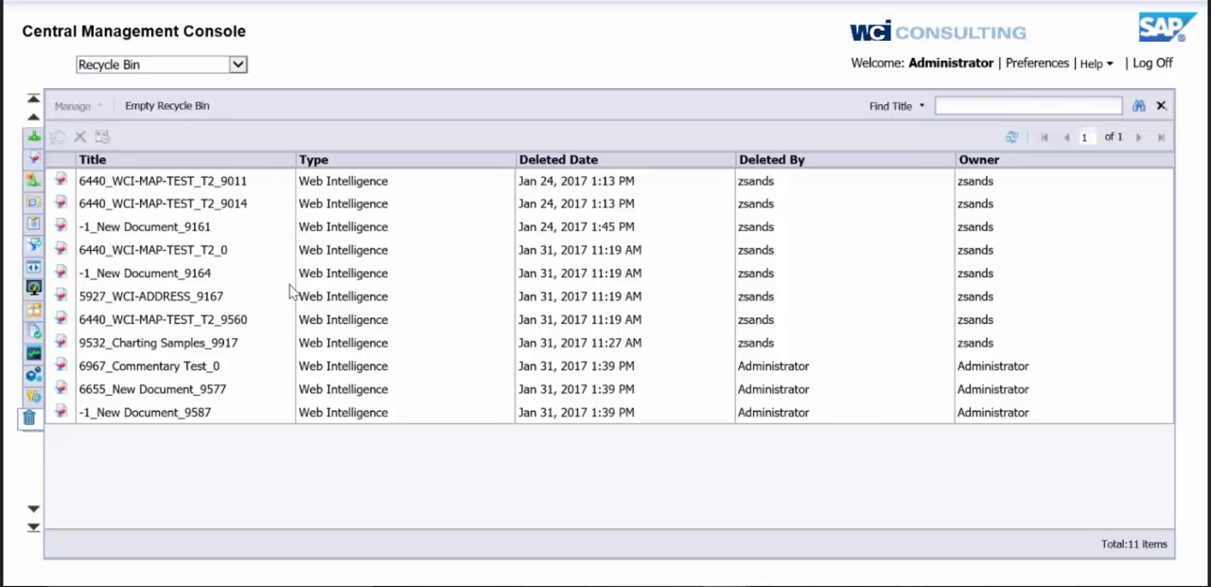
mouse_move(244, 265)
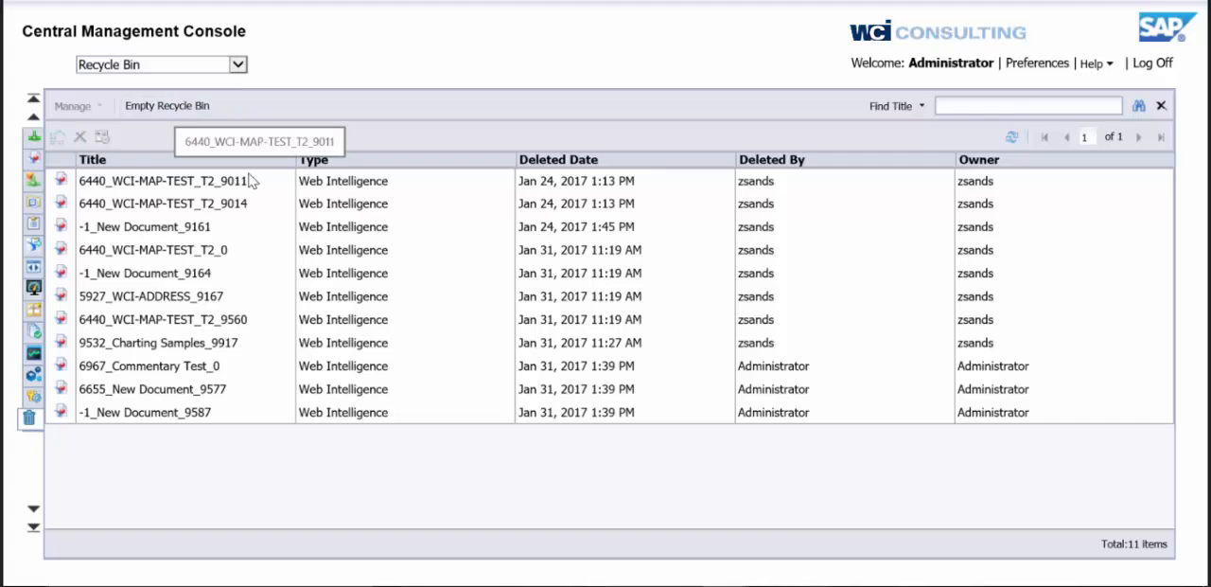
mouse_move(261, 190)
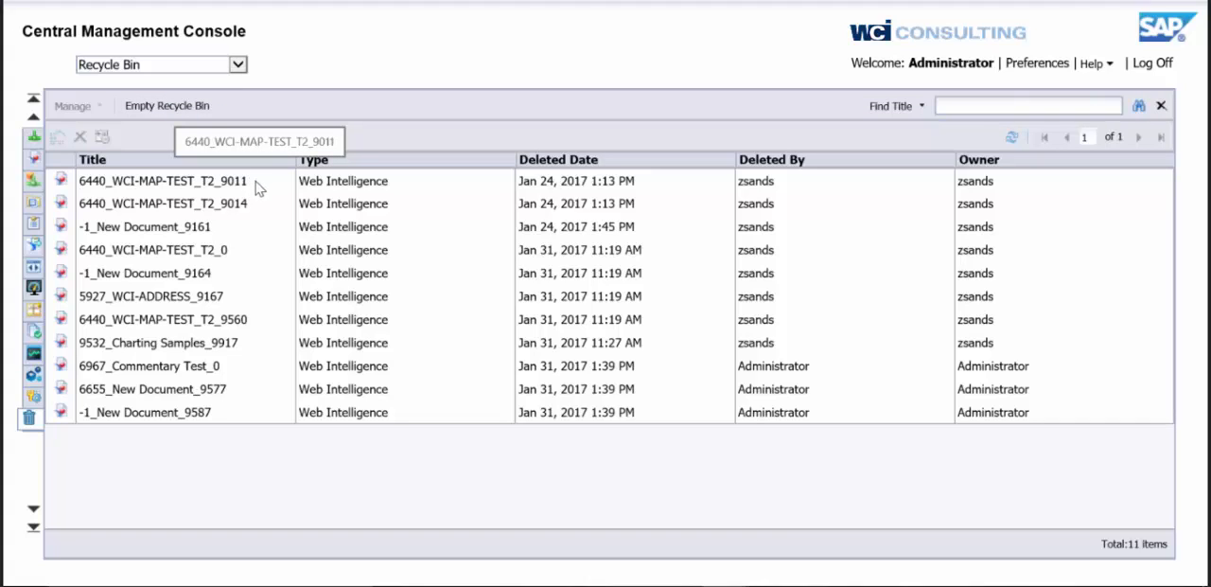
- Show the properties of deleted report 6440_WCI-MAP-TEST_T2_9011 via the Manage menu
left_click(162, 182)
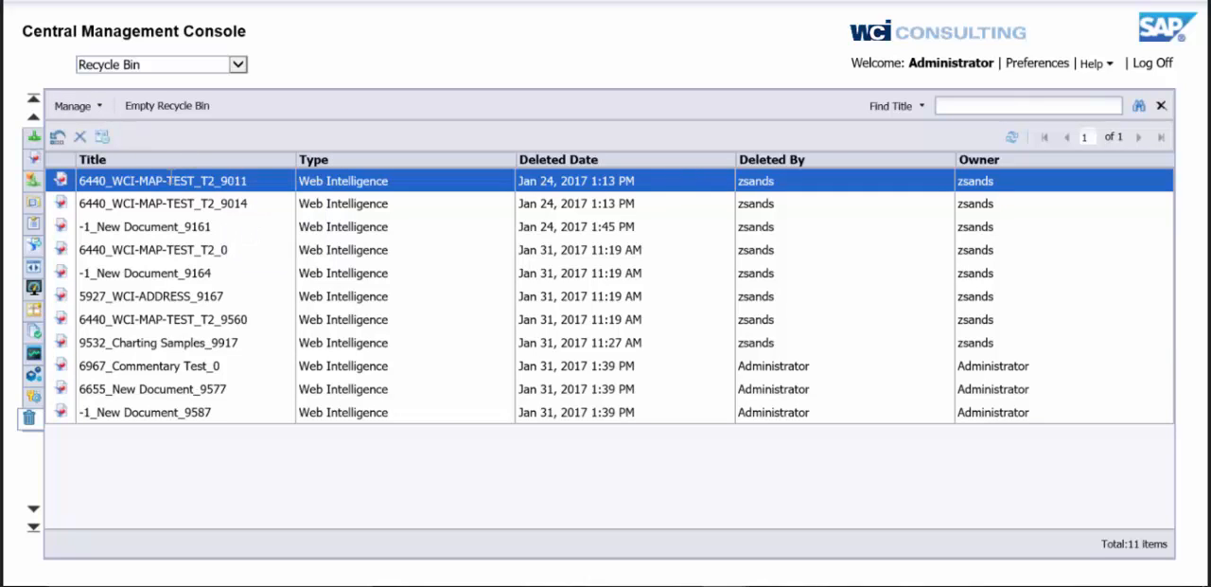
left_click(72, 106)
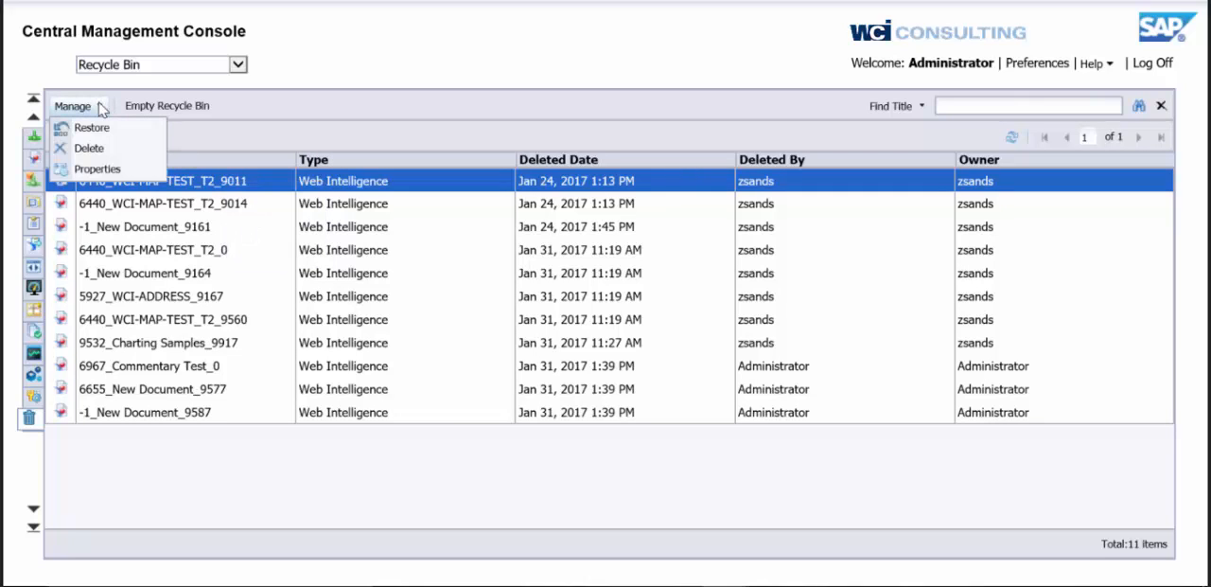
mouse_move(89, 148)
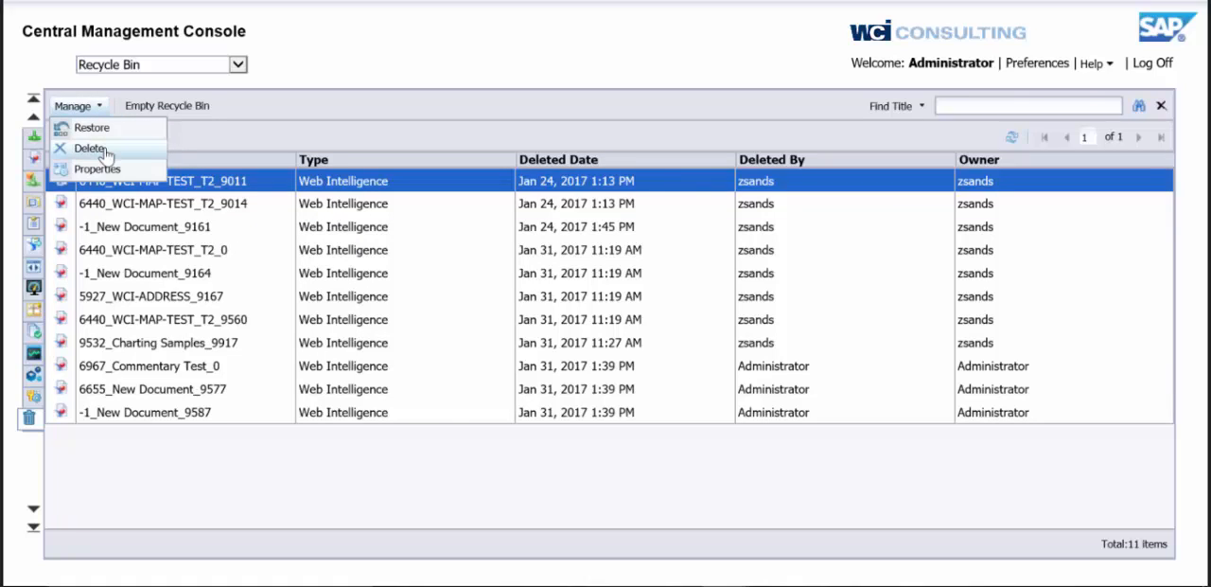
mouse_move(91, 128)
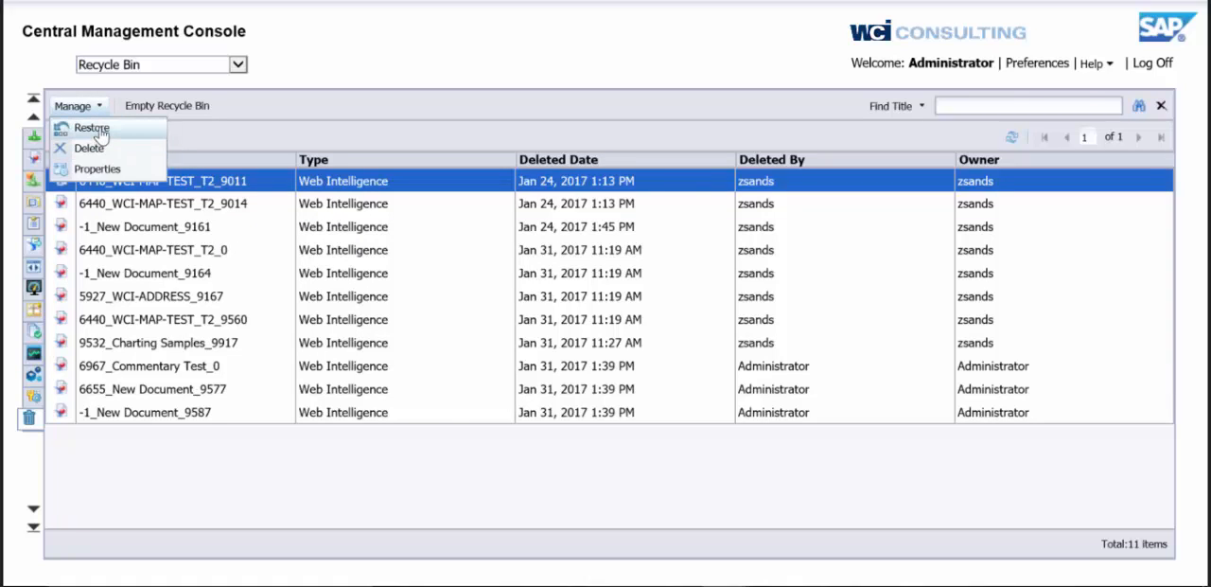
mouse_move(98, 147)
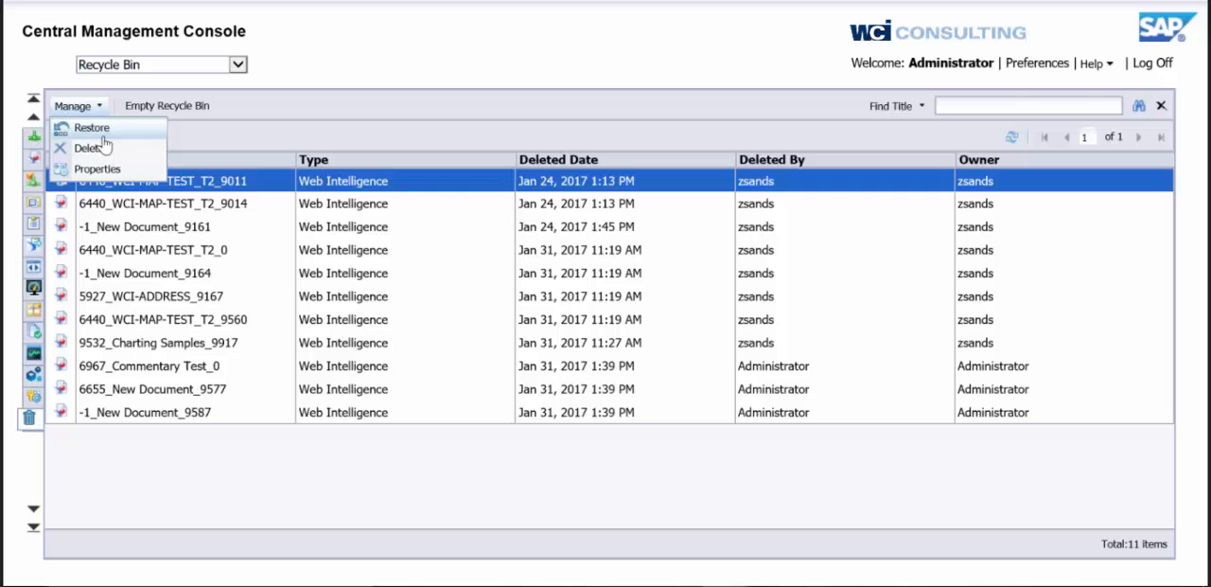
left_click(98, 169)
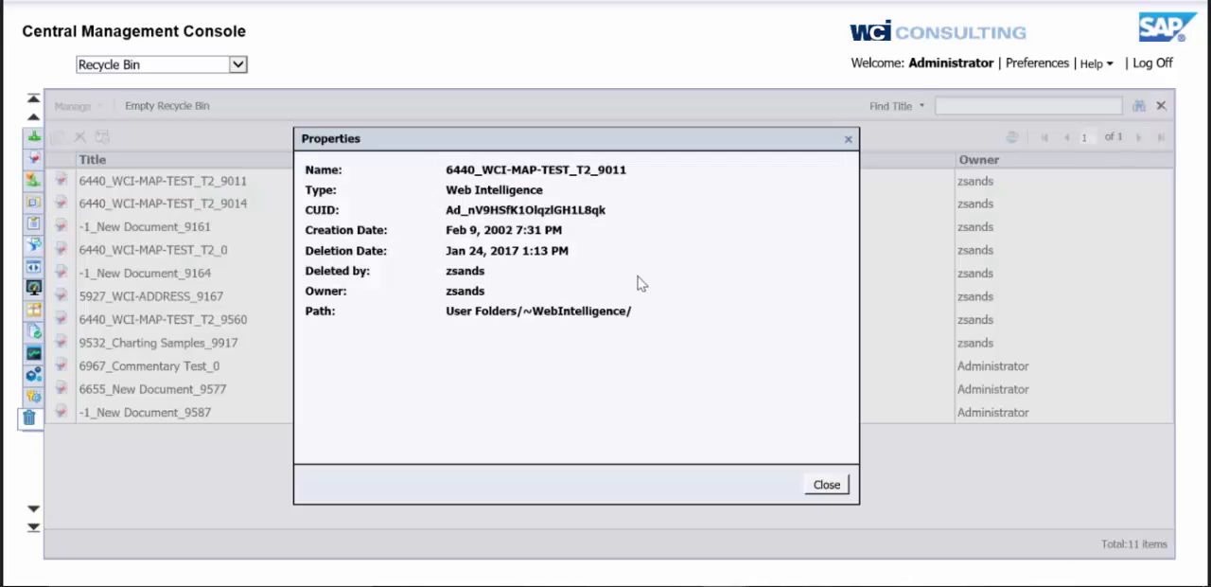
mouse_move(594, 235)
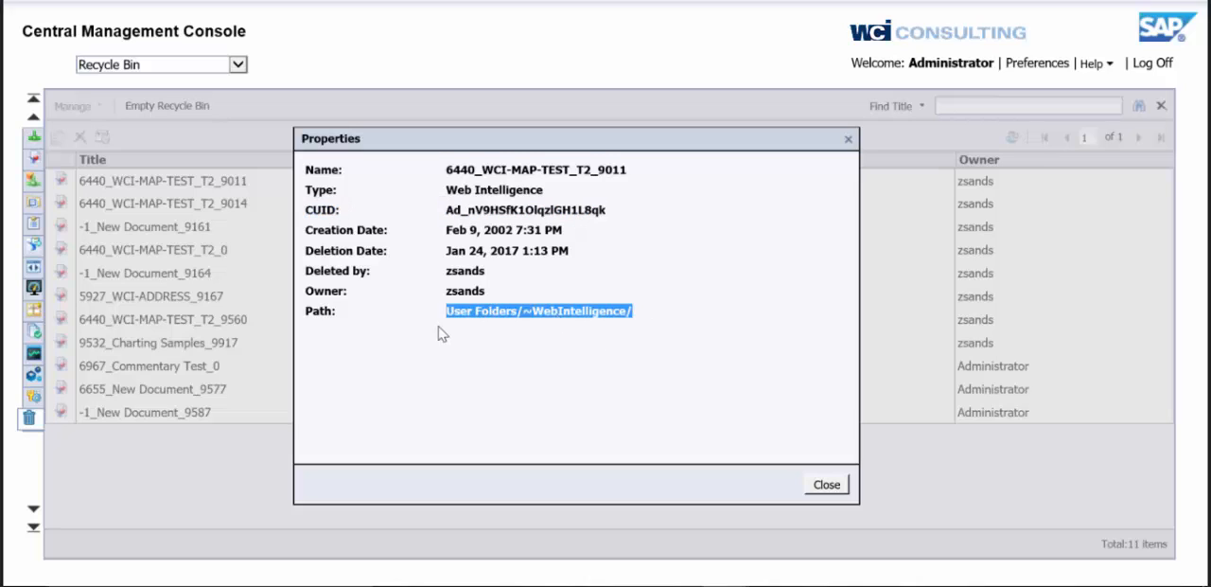
mouse_move(659, 227)
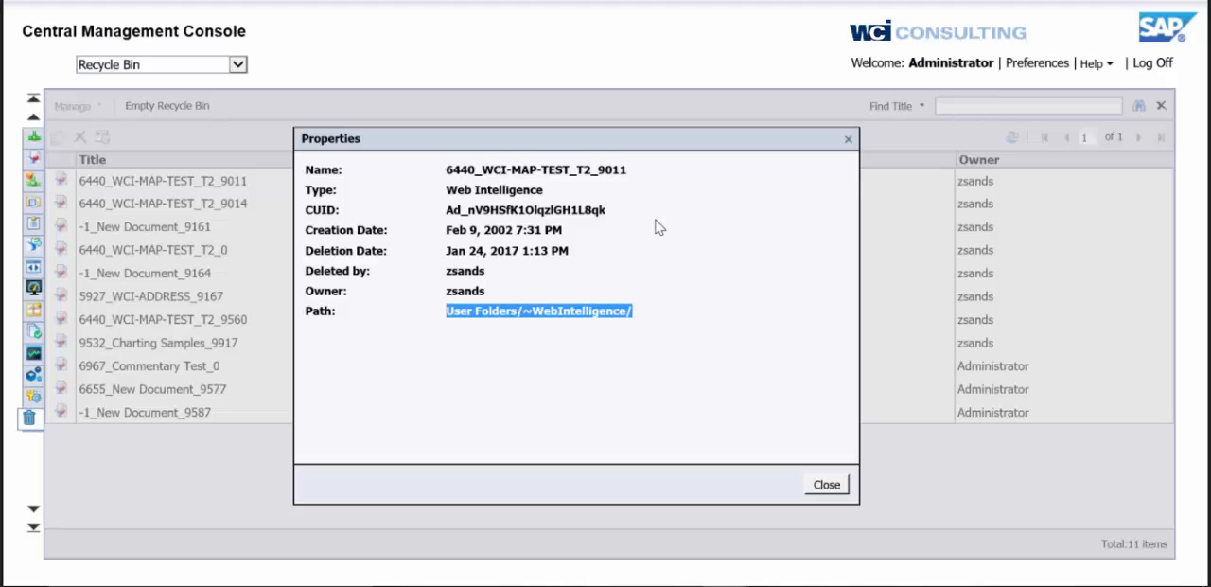
mouse_move(776, 196)
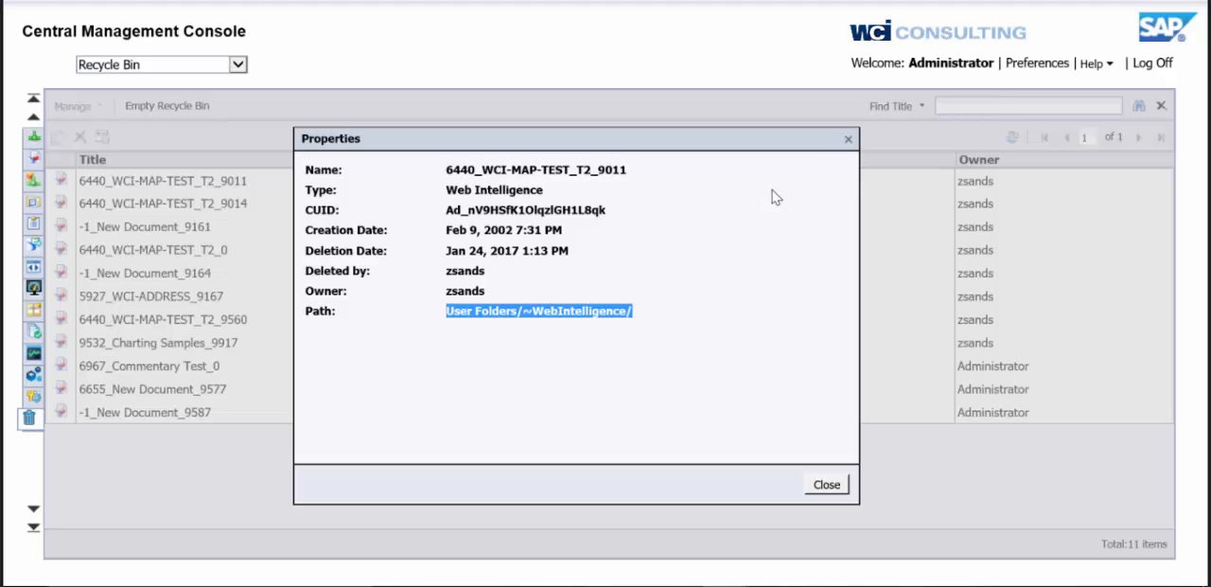
- Close the 6440_WCI-MAP-TEST_T2_9011 properties, returning to the 11-item Recycle Bin list
left_click(825, 485)
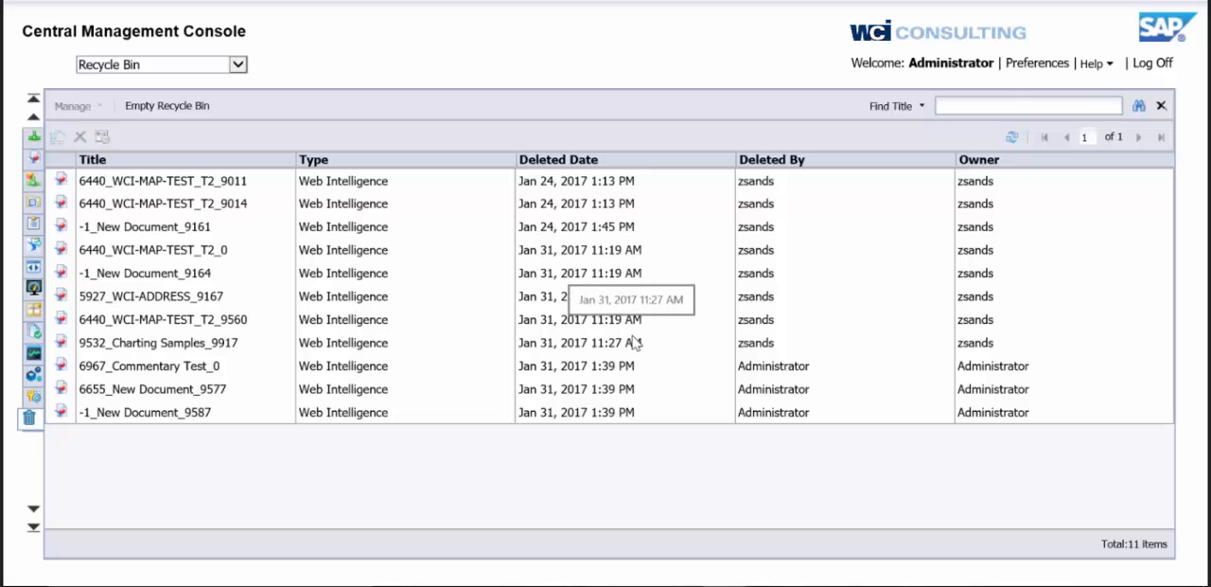
mouse_move(567, 80)
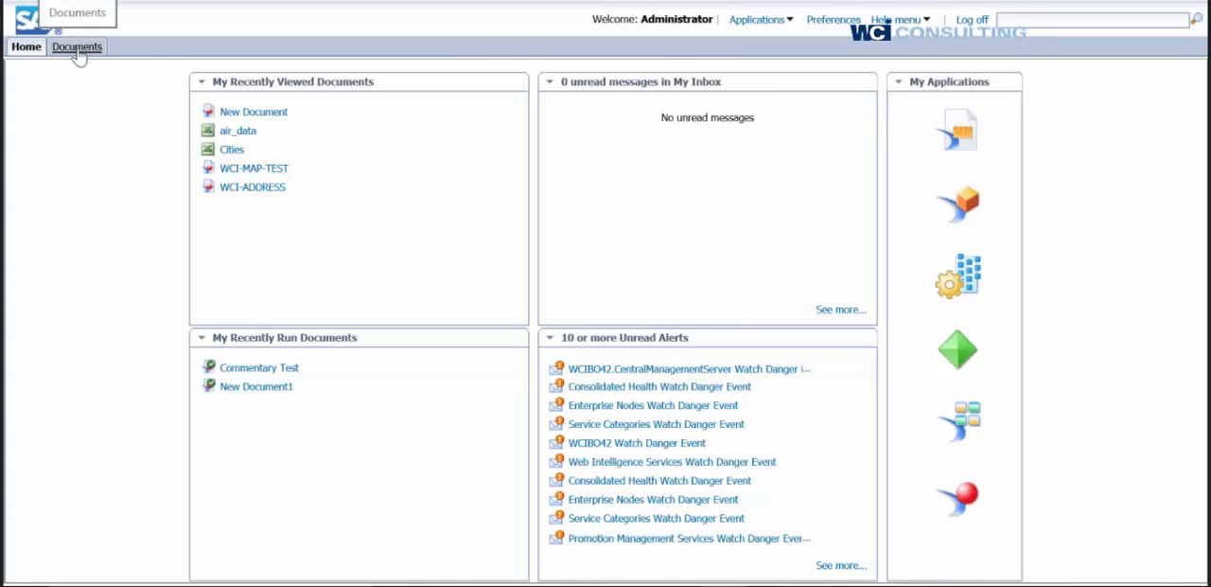
- In BI launch pad Documents, delete the WCI-MAP-TEST report from My Favorites
left_click(75, 45)
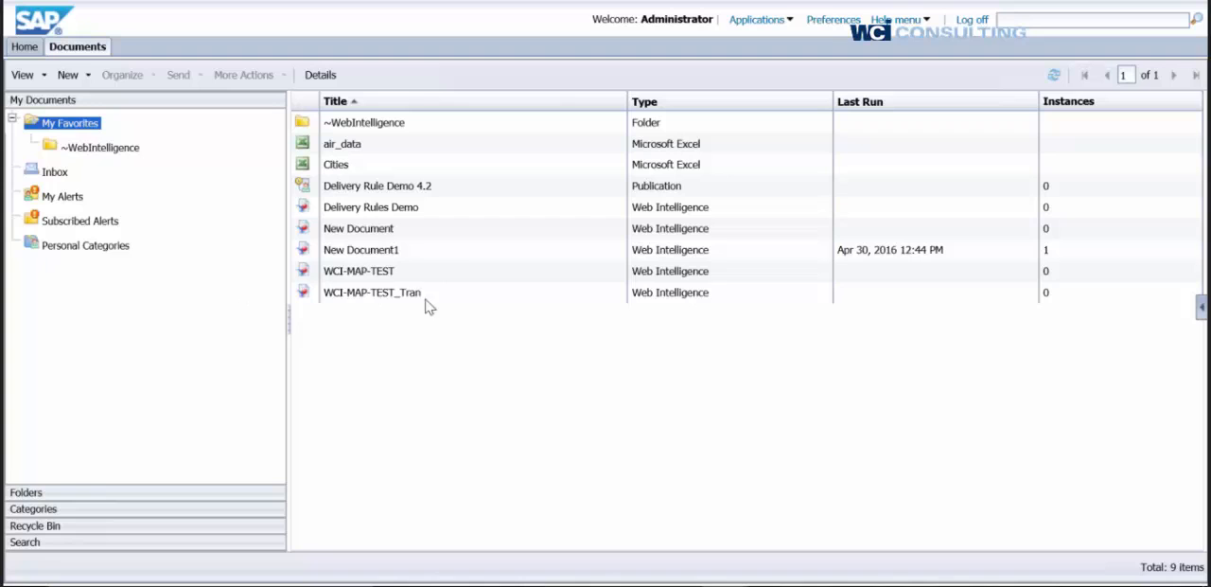
mouse_move(383, 274)
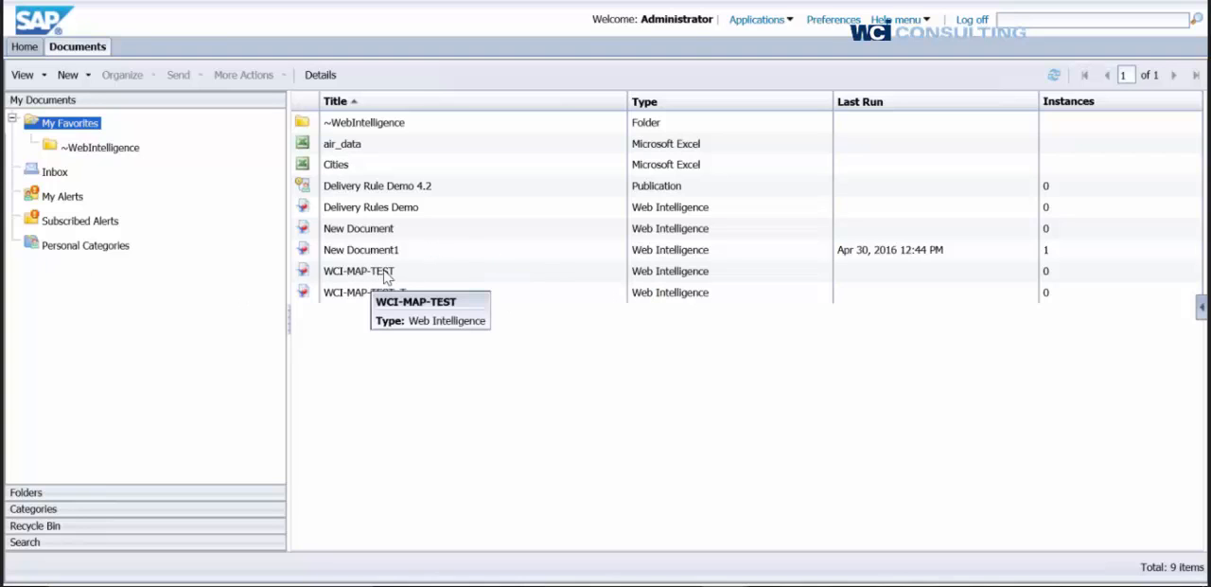
right_click(359, 271)
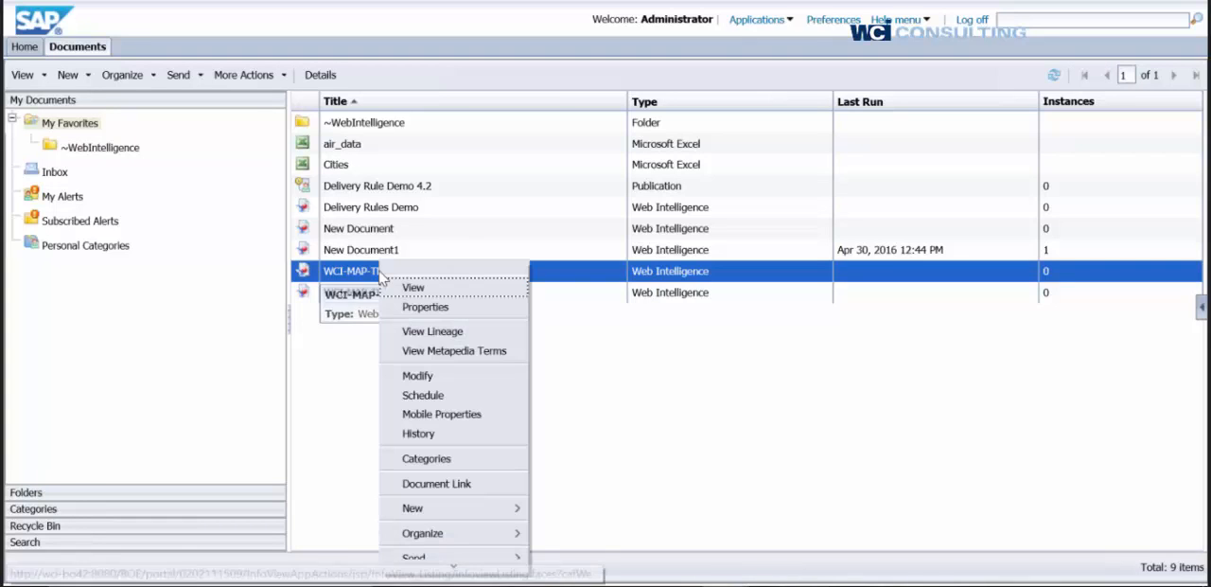
mouse_move(422, 534)
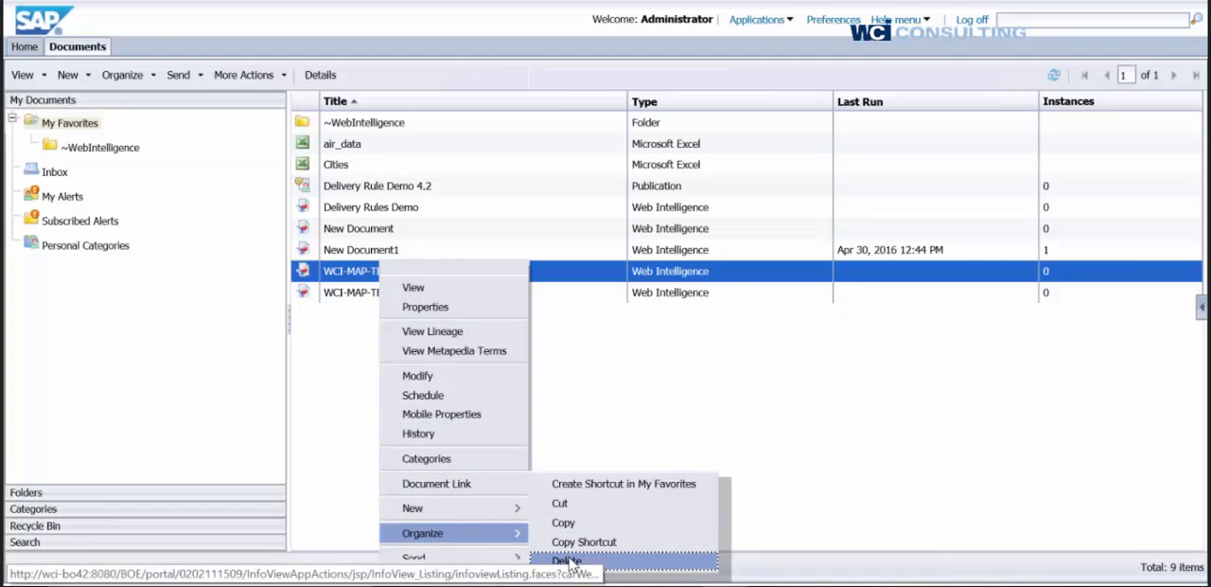
left_click(566, 560)
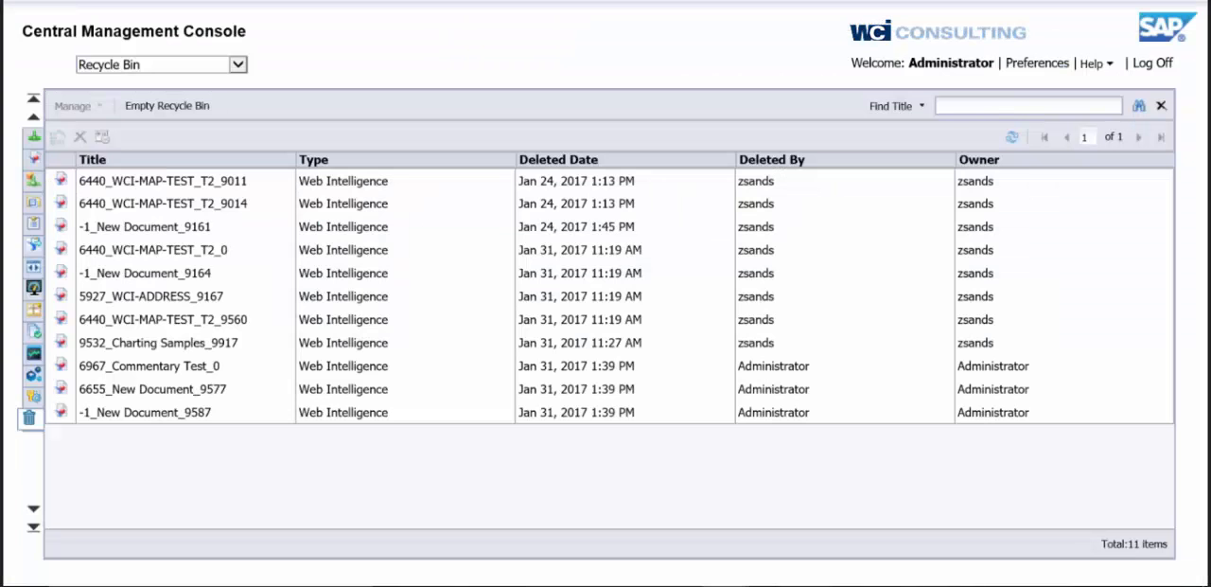
- Refresh the Recycle Bin to show WCI-MAP-TEST deleted by Administrator and bring up its actions
left_click(1010, 137)
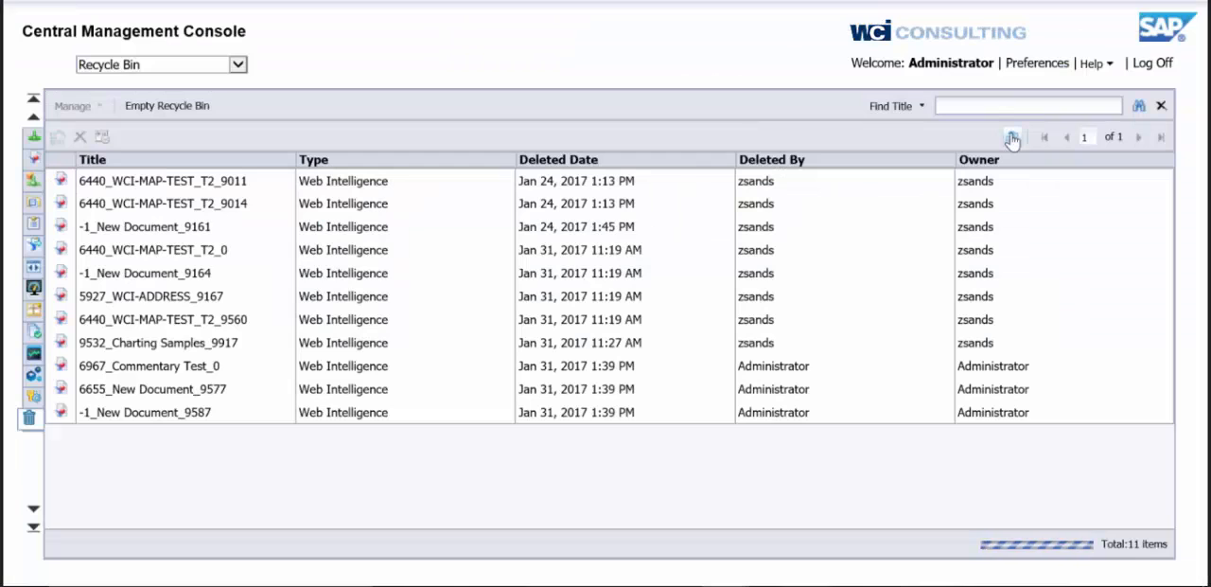
left_click(1011, 136)
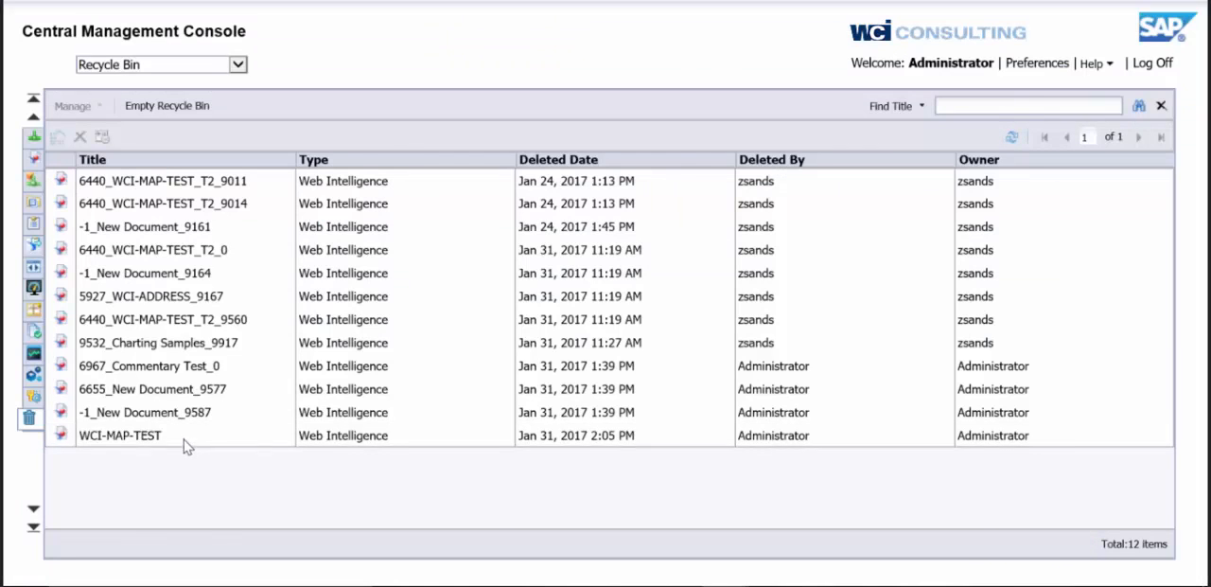
left_click(121, 435)
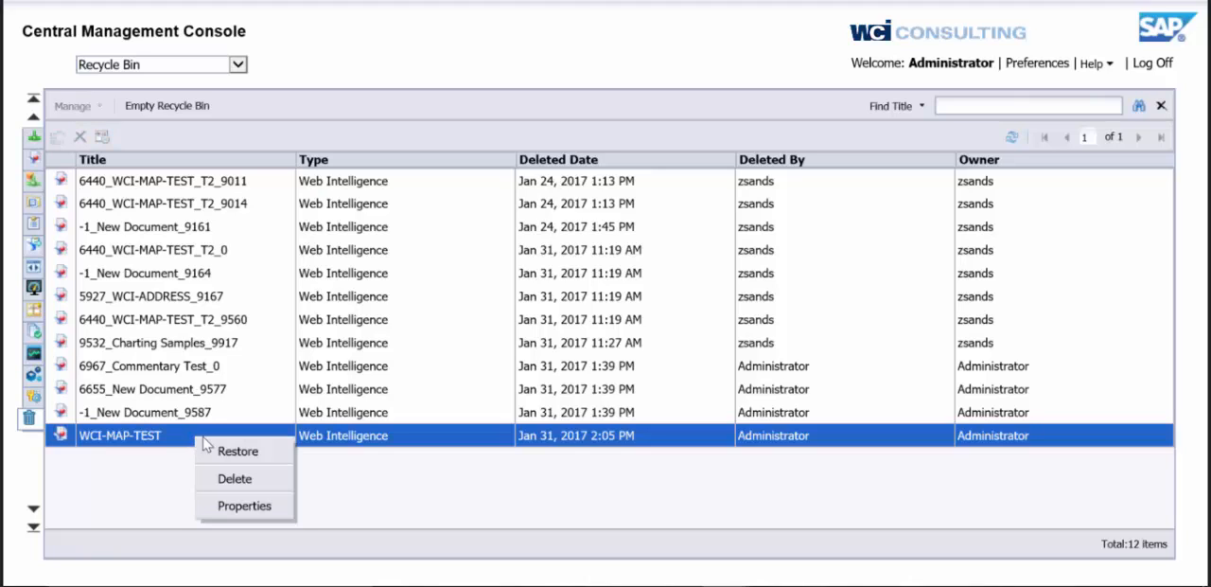
- Restore WCI-MAP-TEST and select it again in the BI launch pad My Favorites folder
left_click(239, 451)
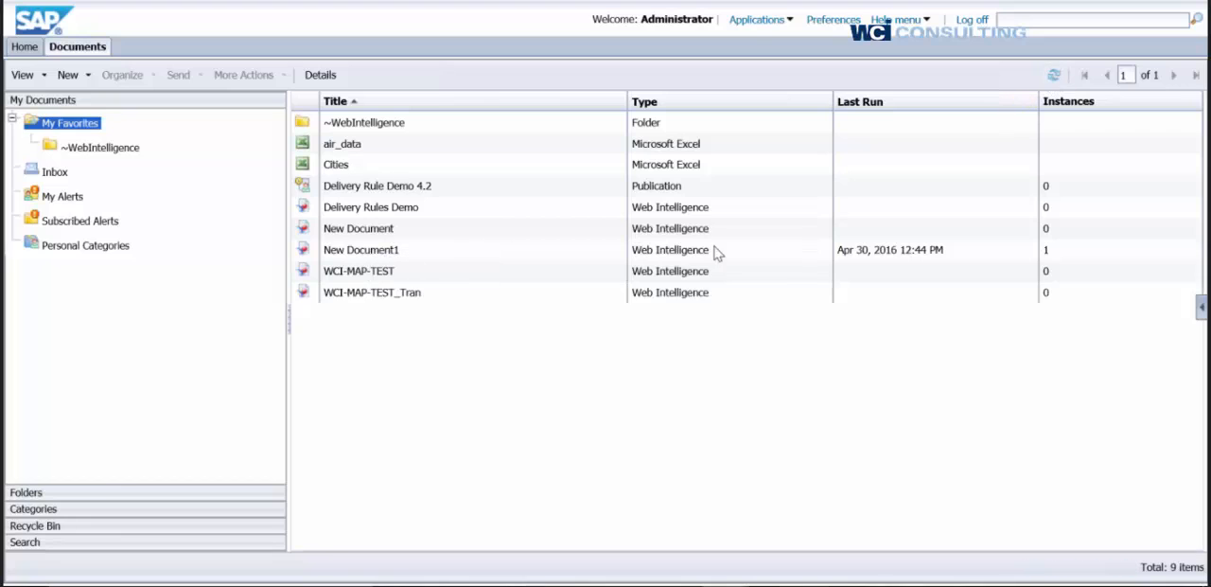
left_click(360, 270)
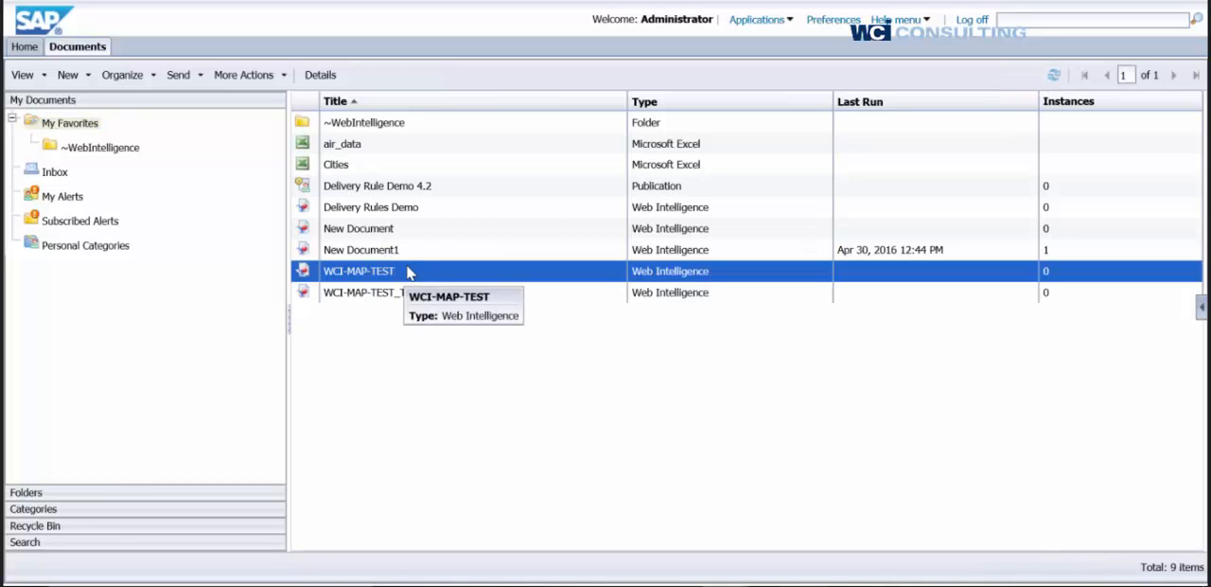
mouse_move(571, 155)
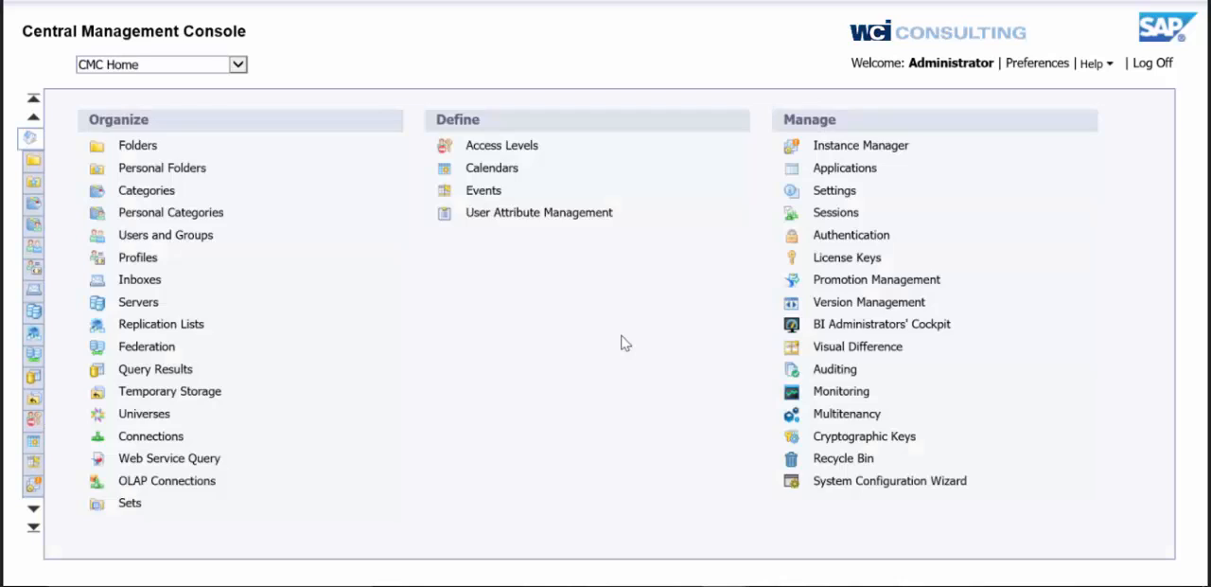
mouse_move(769, 254)
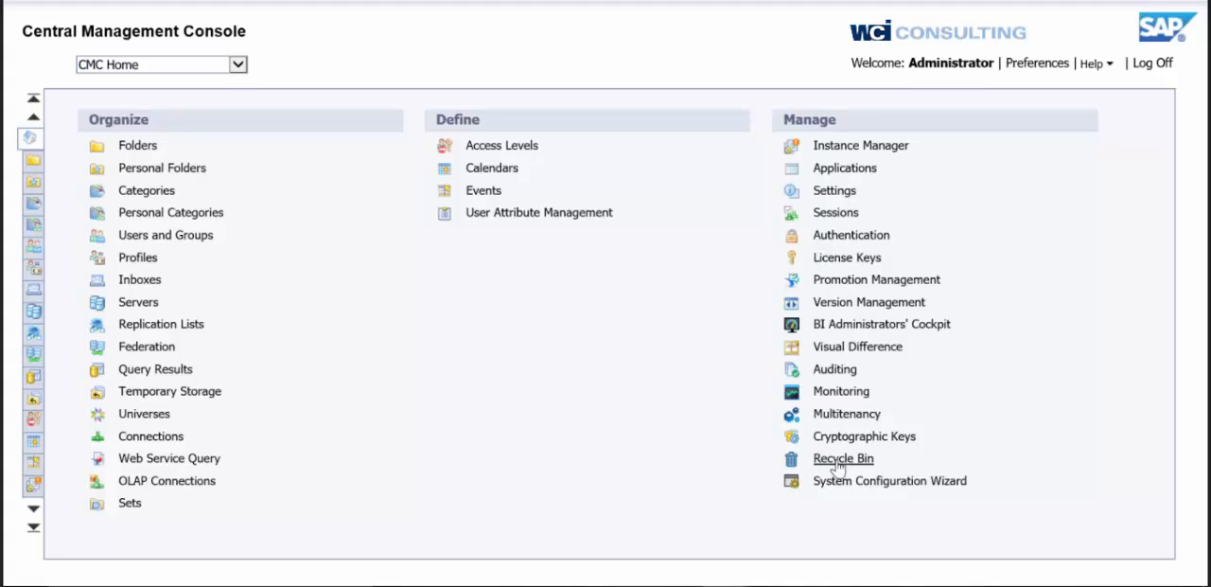
mouse_move(780, 293)
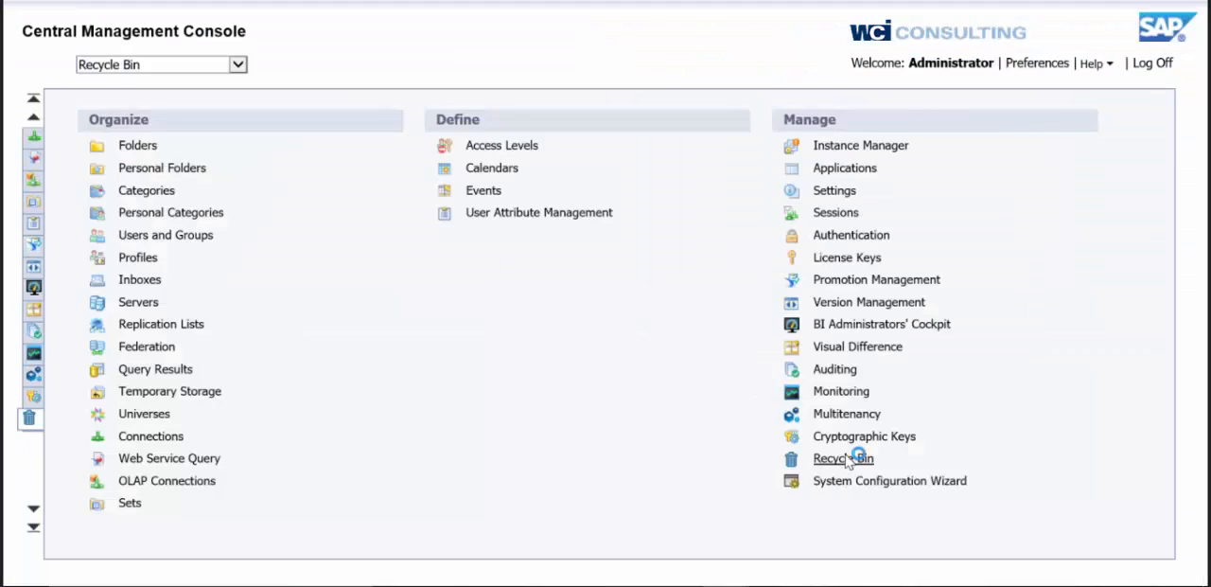
- Reopen the Recycle Bin from CMC Home, now listing 11 items without WCI-MAP-TEST
left_click(842, 458)
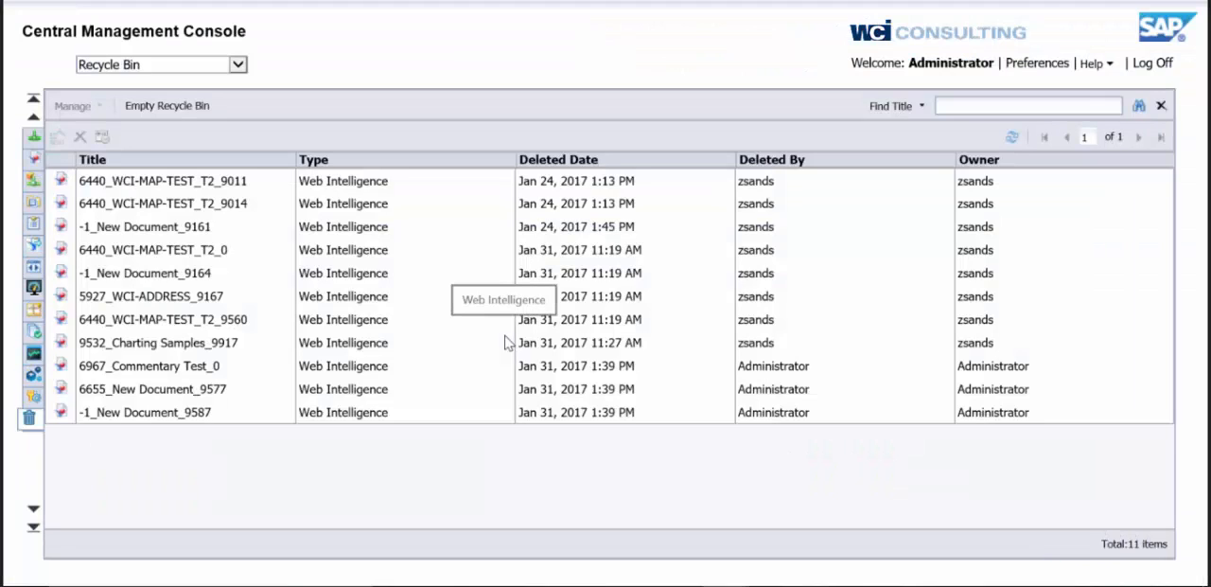